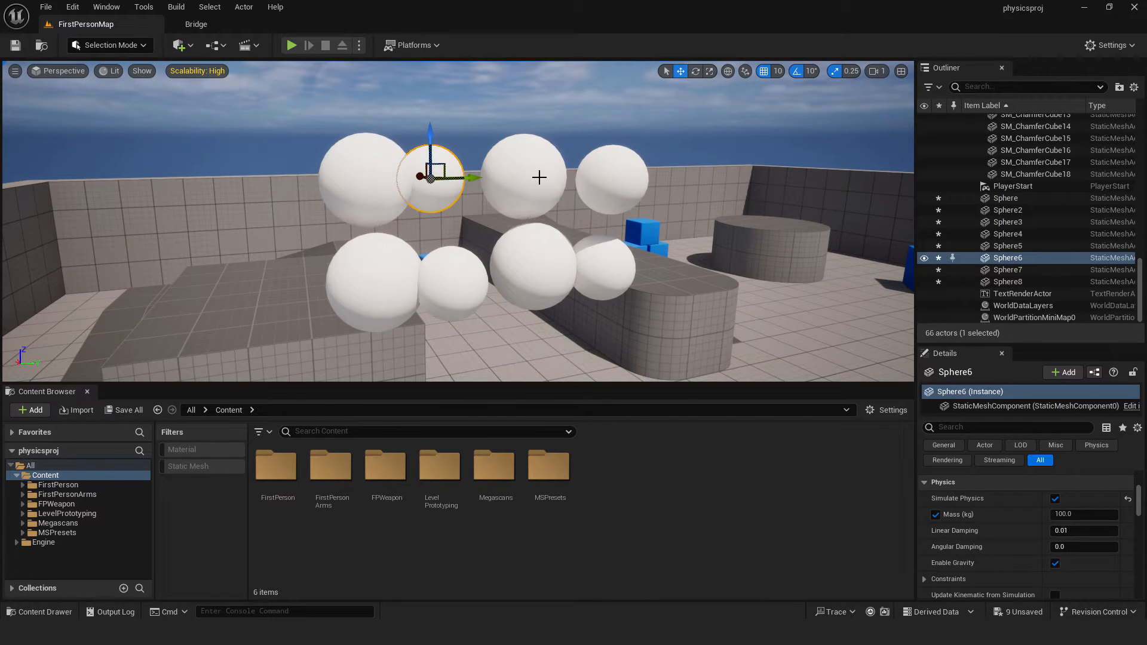
- Clear the selection and select one of the floating spheres
left_click(1006, 282)
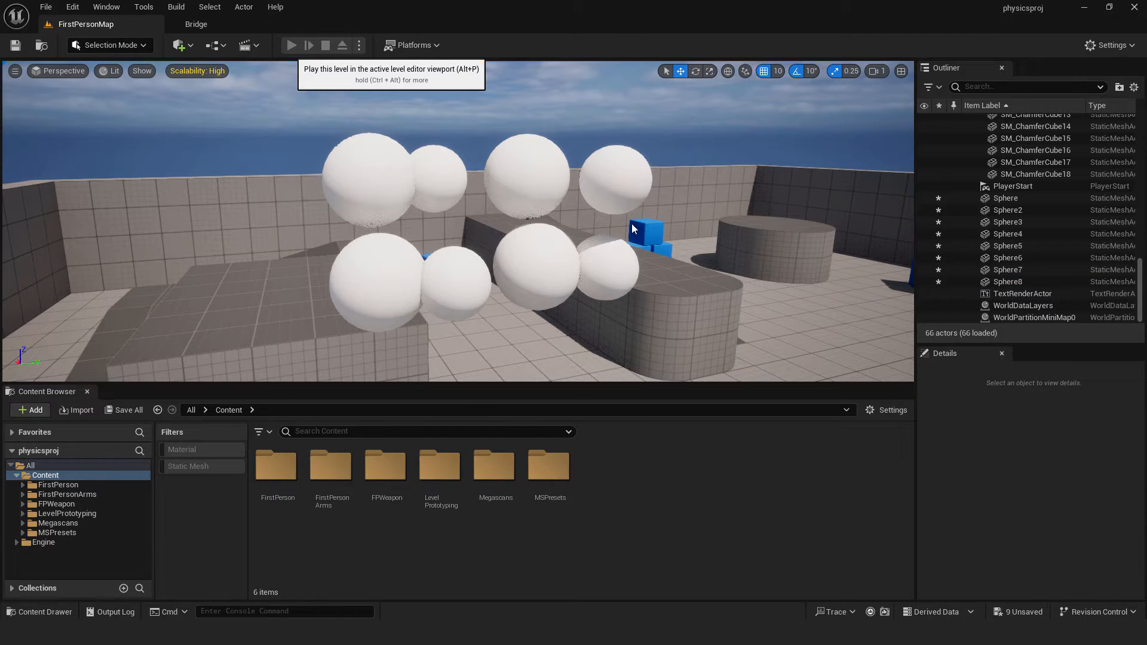
left_click(291, 45)
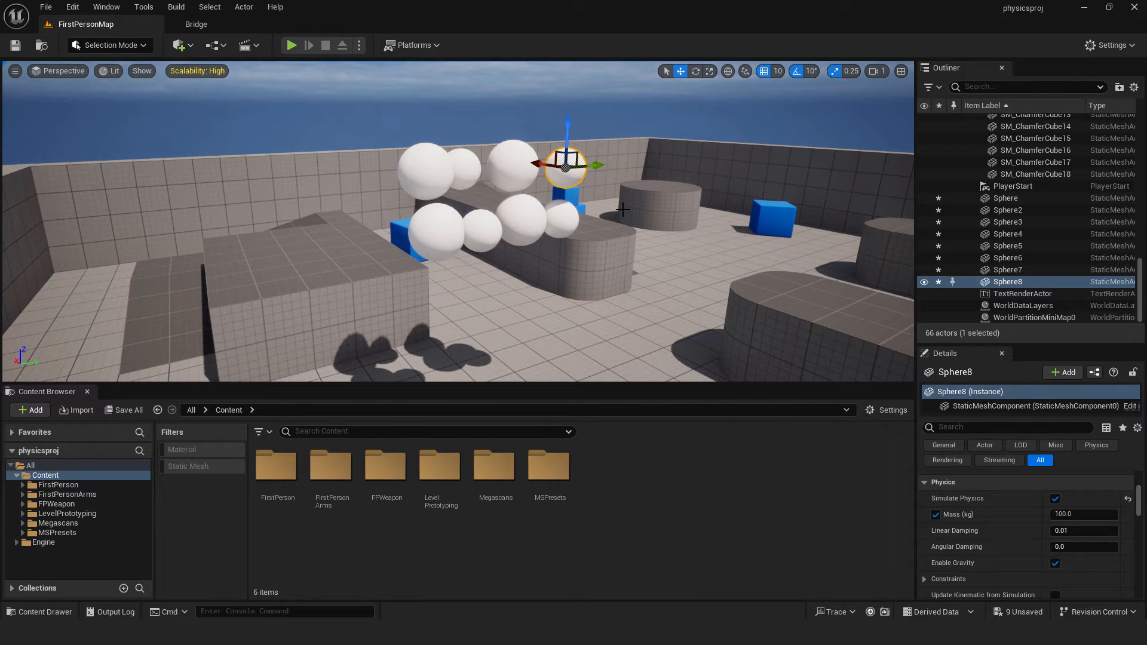
mouse_move(653, 195)
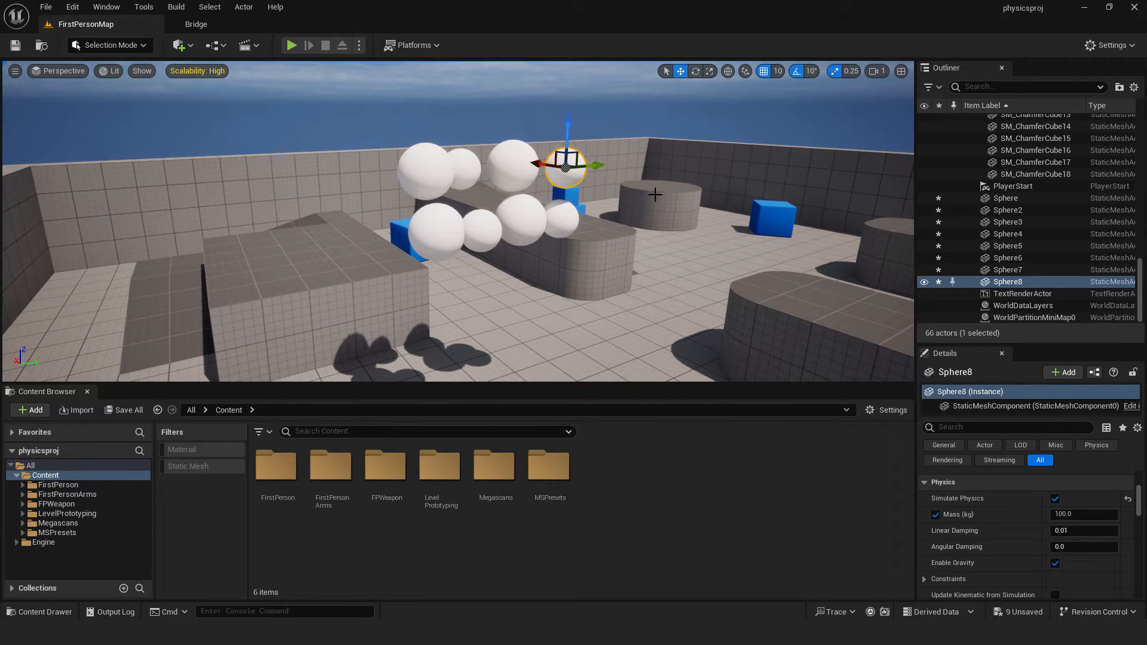
- Switch the play mode to Simulate and start the physics simulation so the spheres drop
left_click(359, 45)
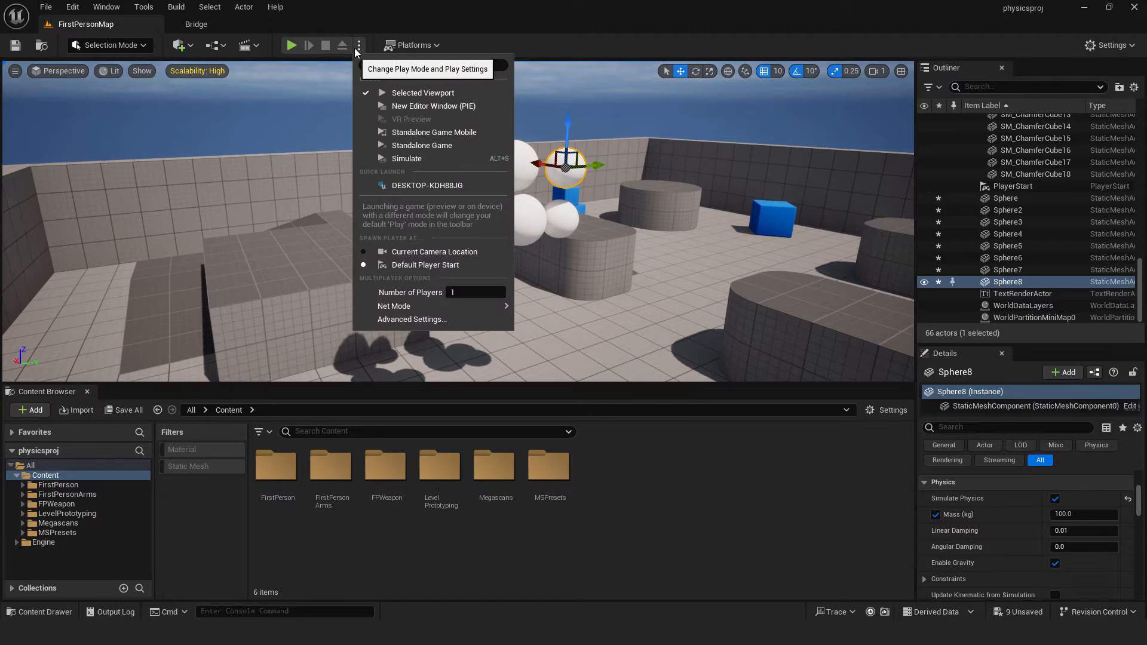
mouse_move(406, 159)
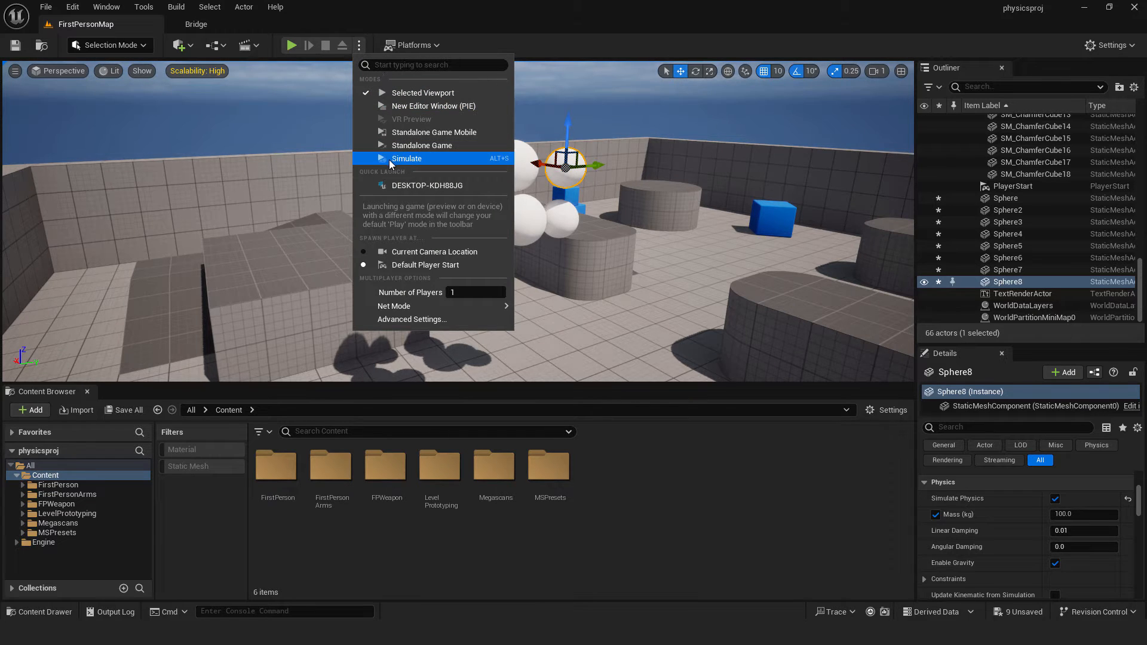
left_click(406, 159)
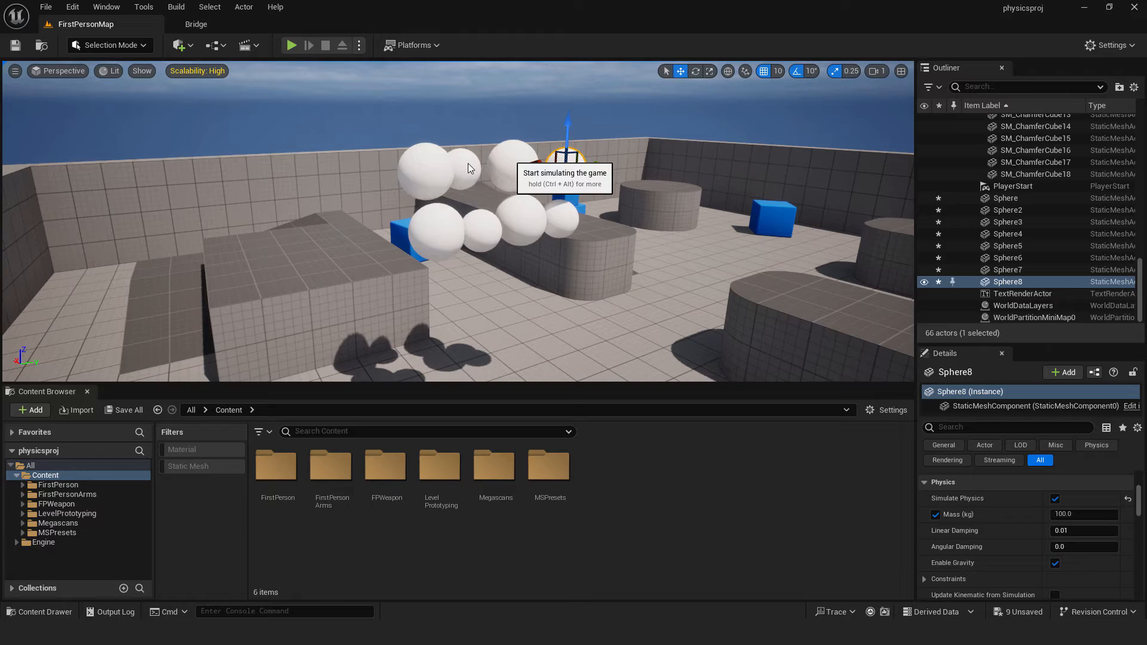
left_click(292, 44)
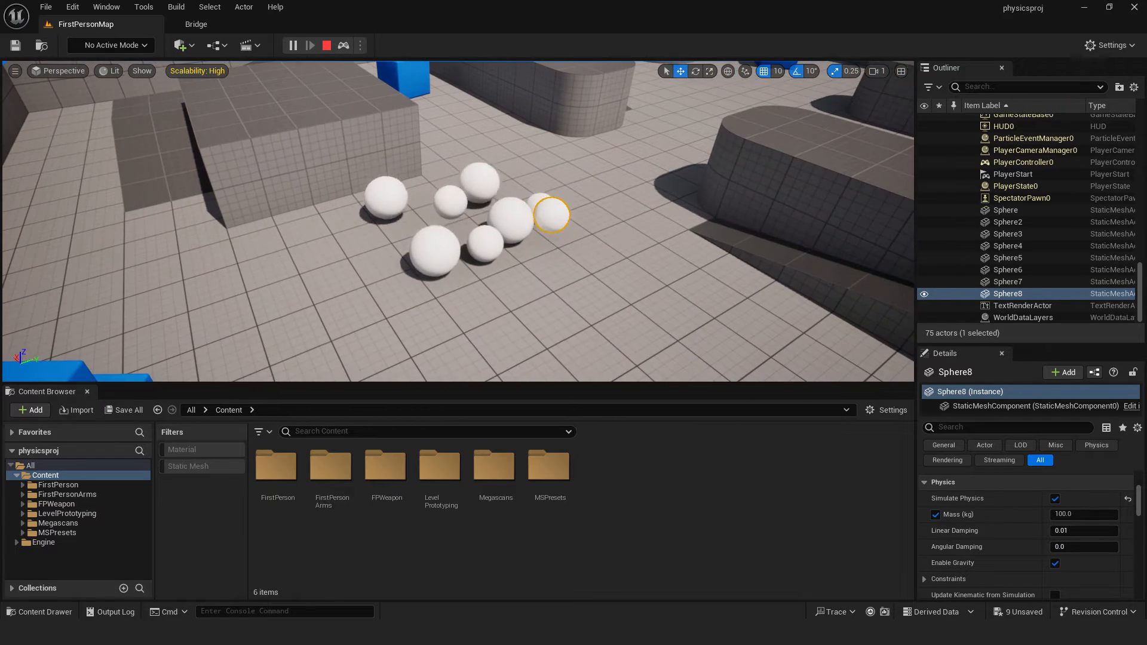
left_click(291, 45)
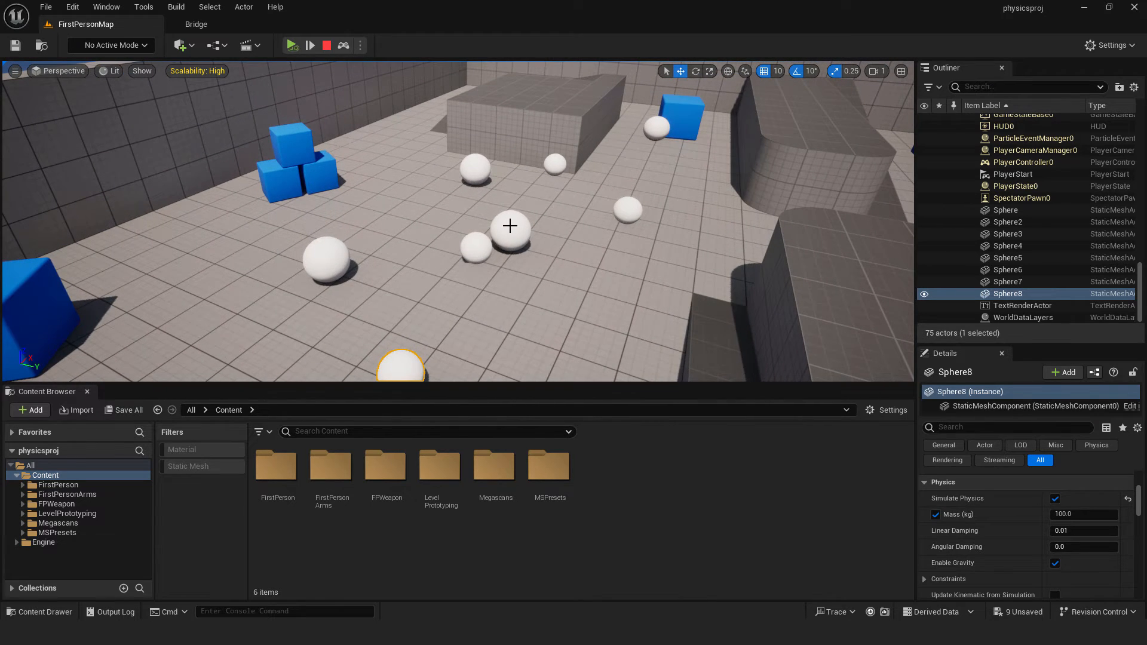
mouse_move(764, 197)
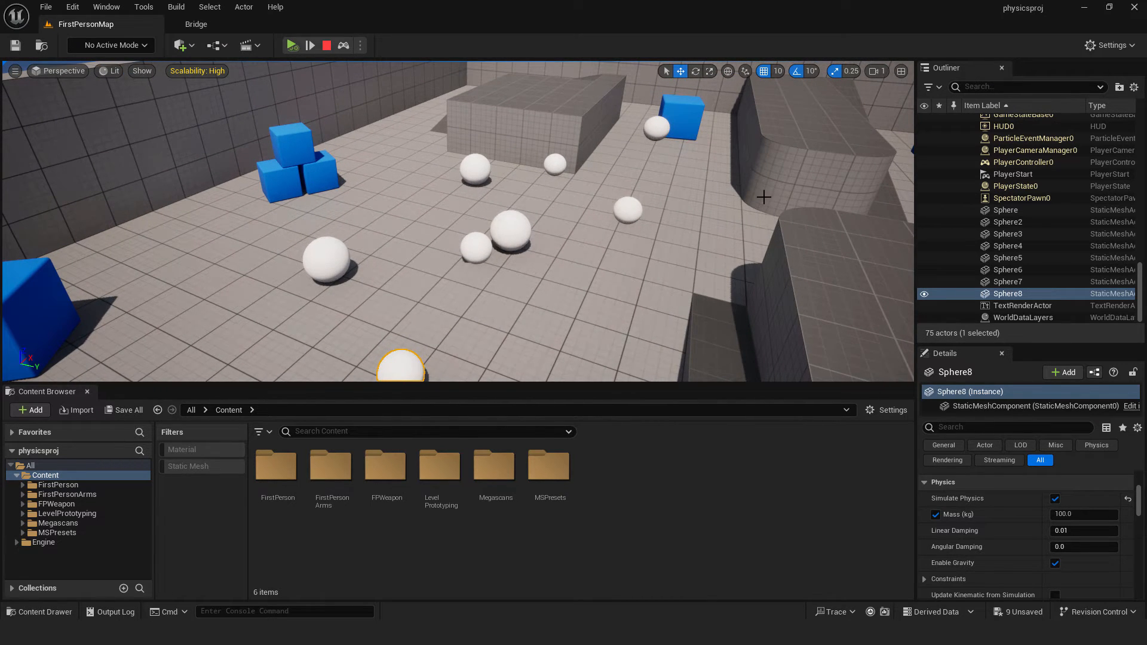
- Select Sphere through Sphere8 in the Outliner and apply Keep Simulation Changes to them
left_click(1005, 210)
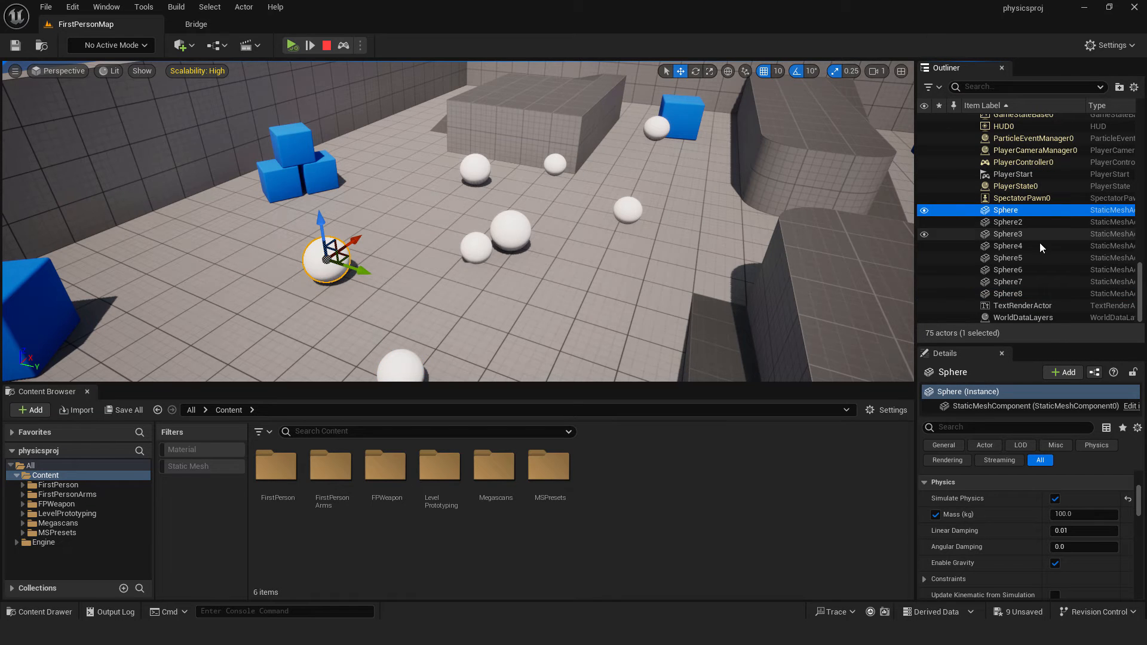
mouse_move(1005, 294)
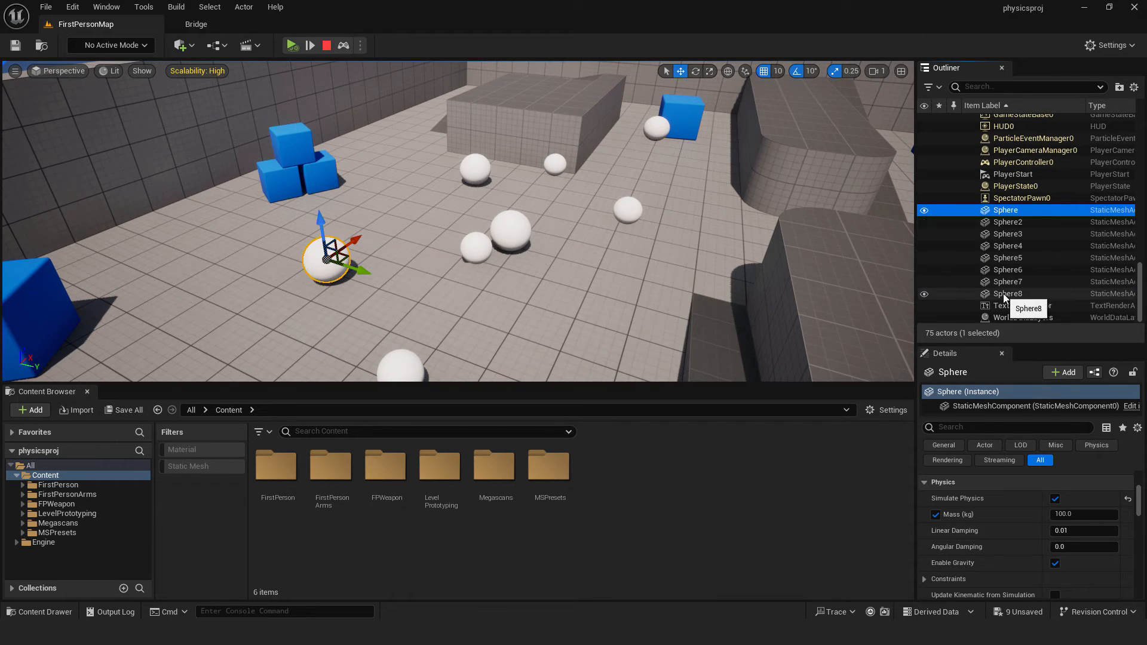
left_click(1008, 293)
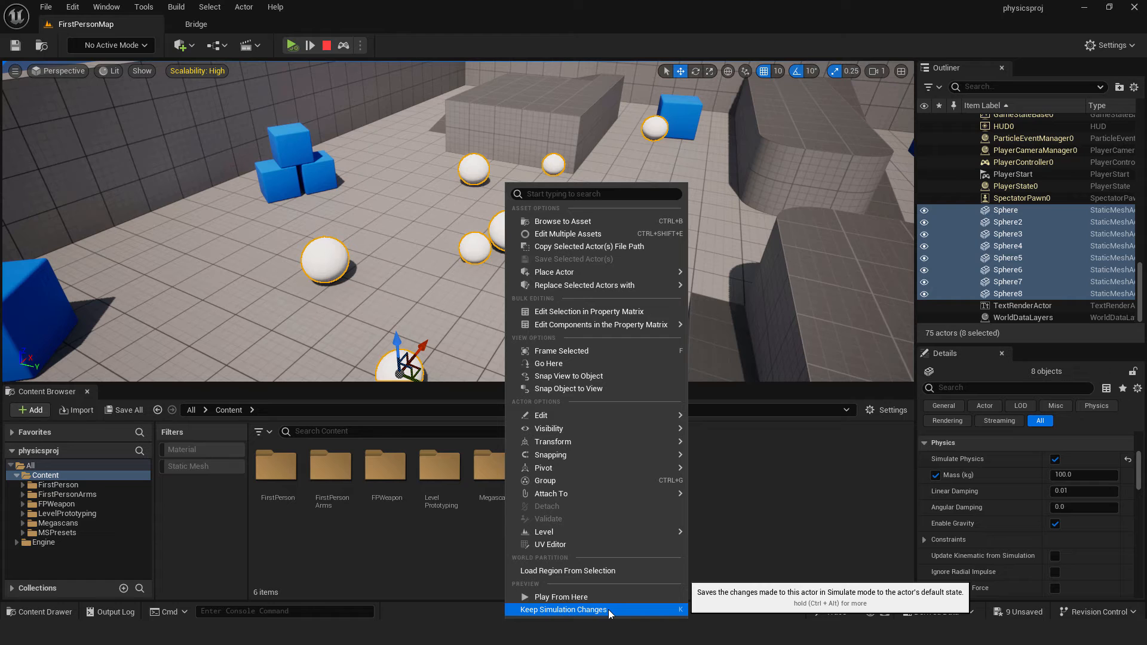
left_click(562, 609)
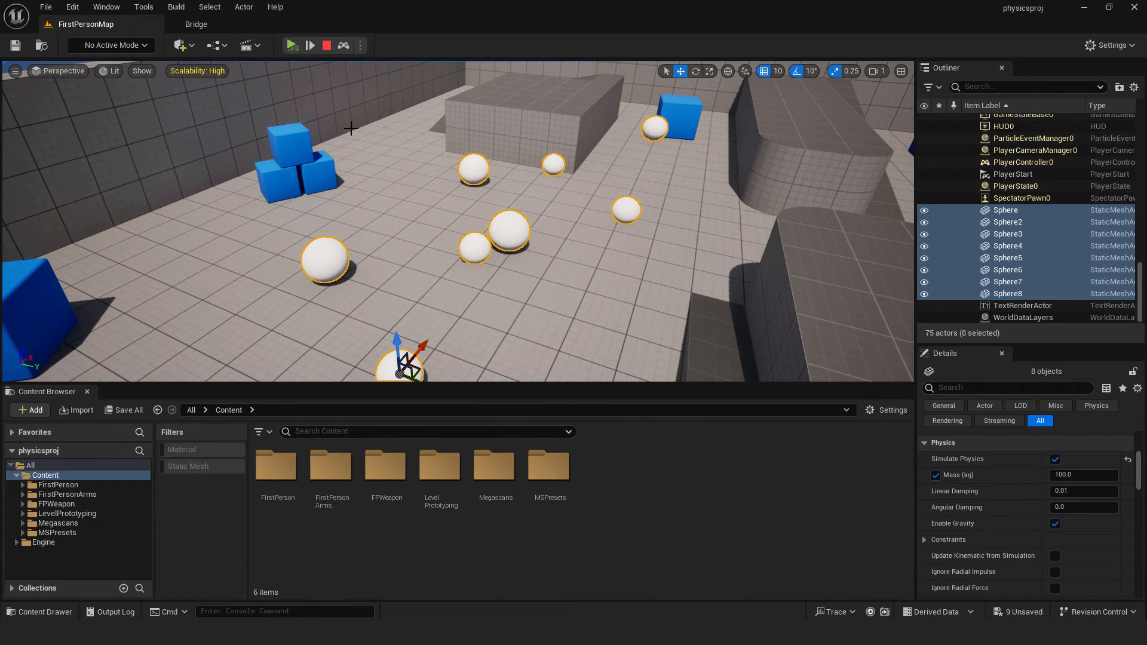
mouse_move(327, 45)
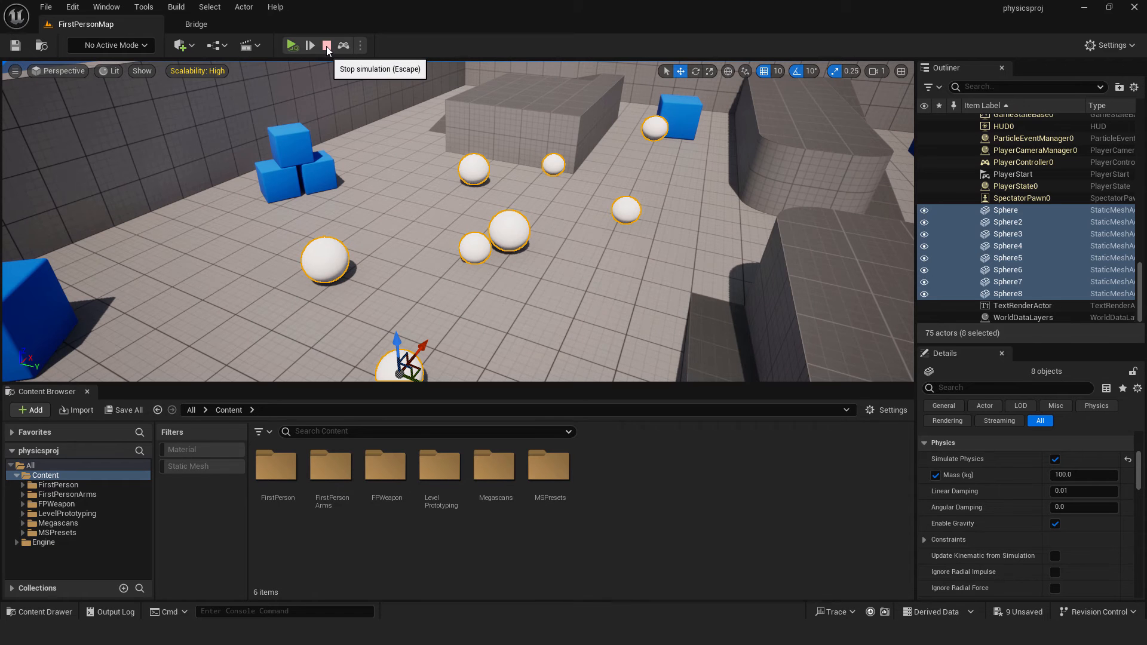
- Stop the simulation and deselect, leaving the spheres in their settled floor positions
left_click(326, 46)
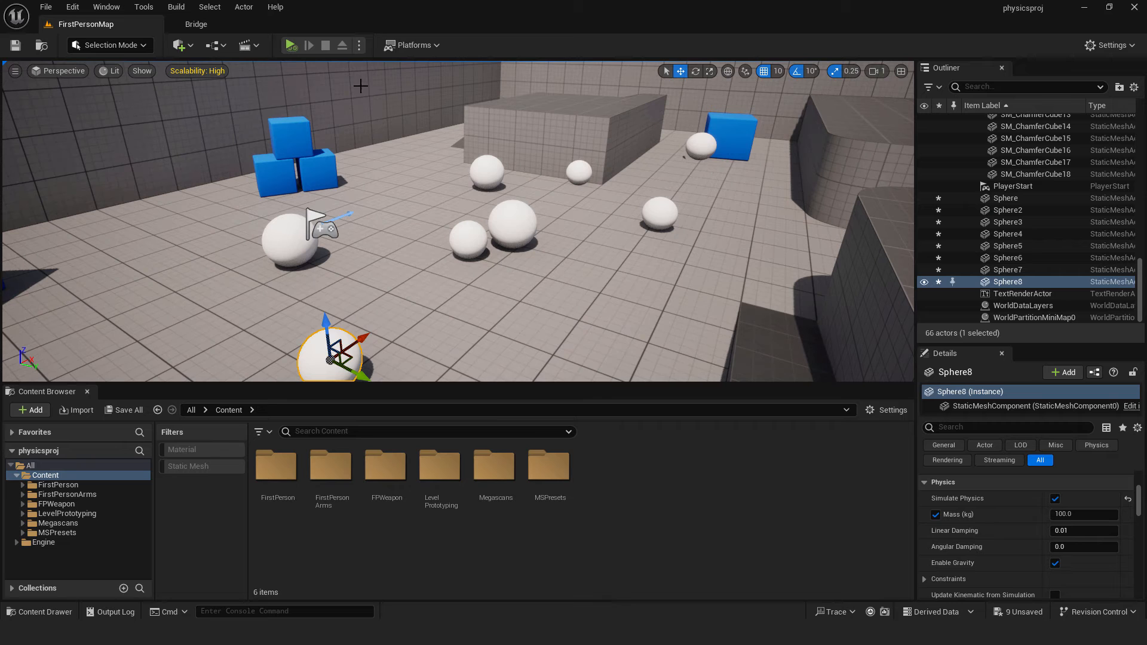
left_click(358, 45)
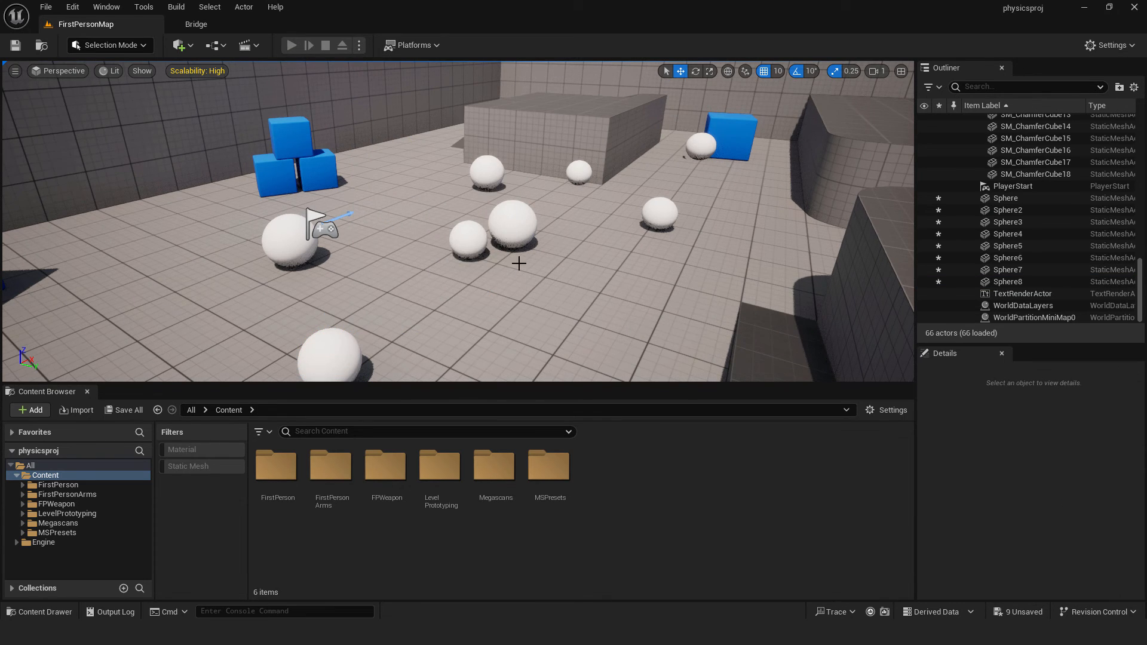
left_click(291, 44)
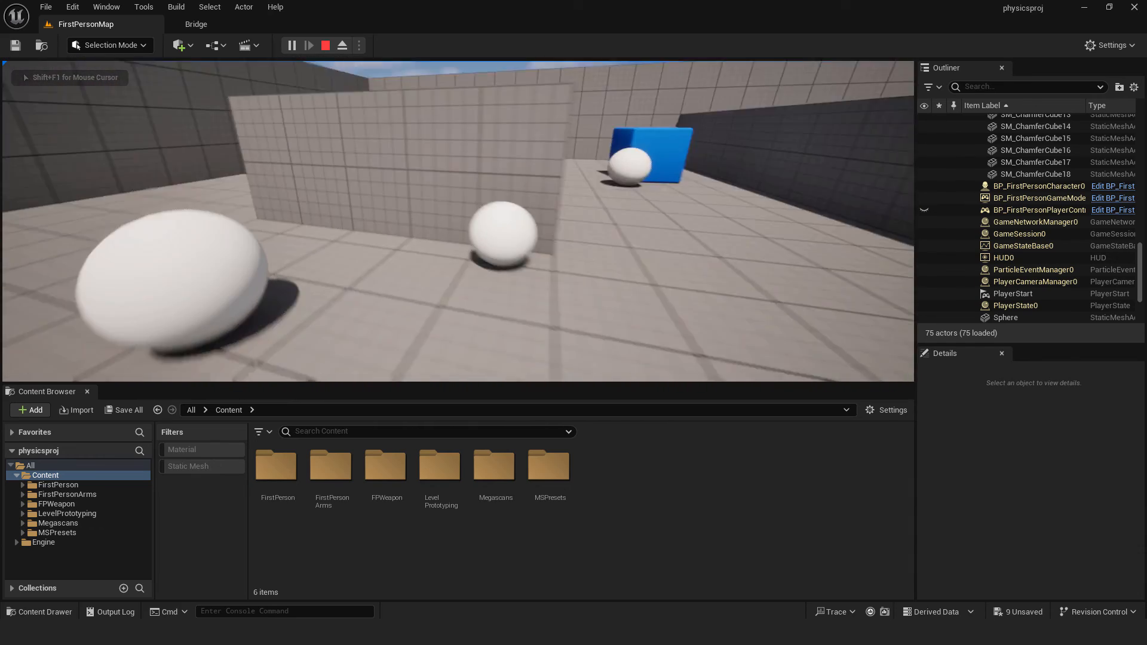
left_click(325, 45)
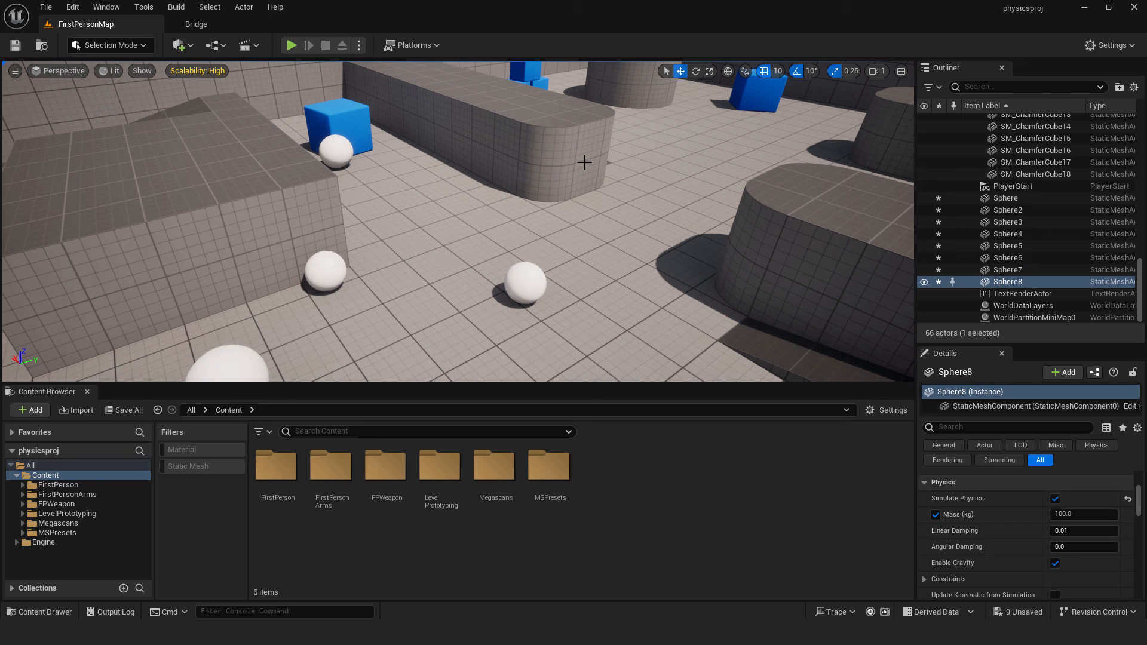
mouse_move(544, 265)
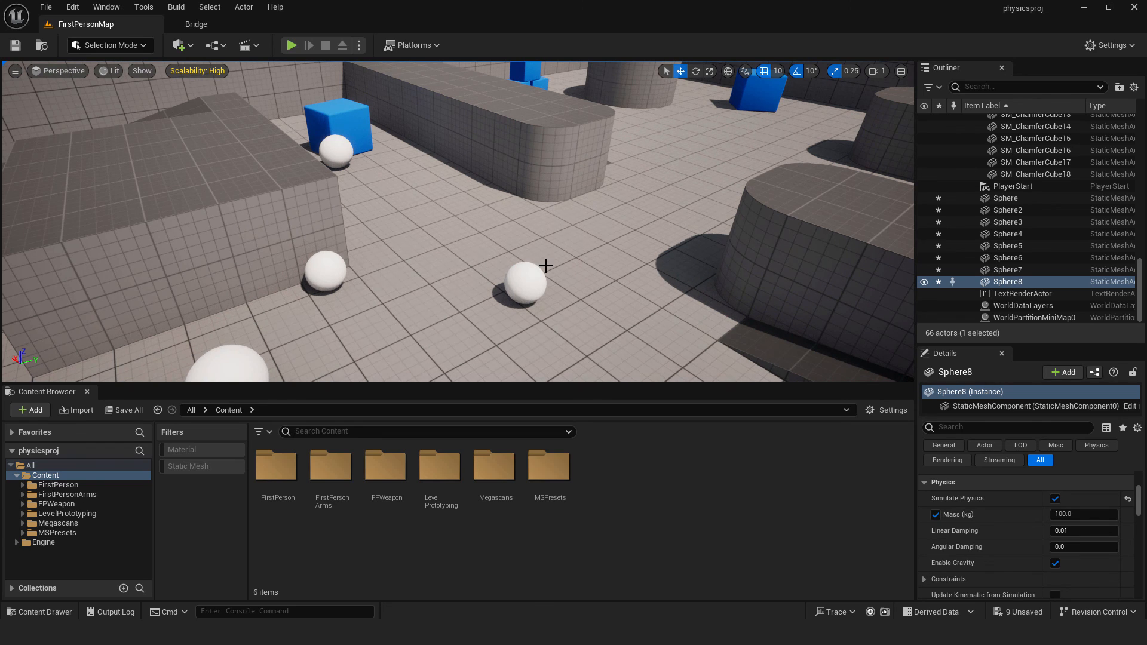